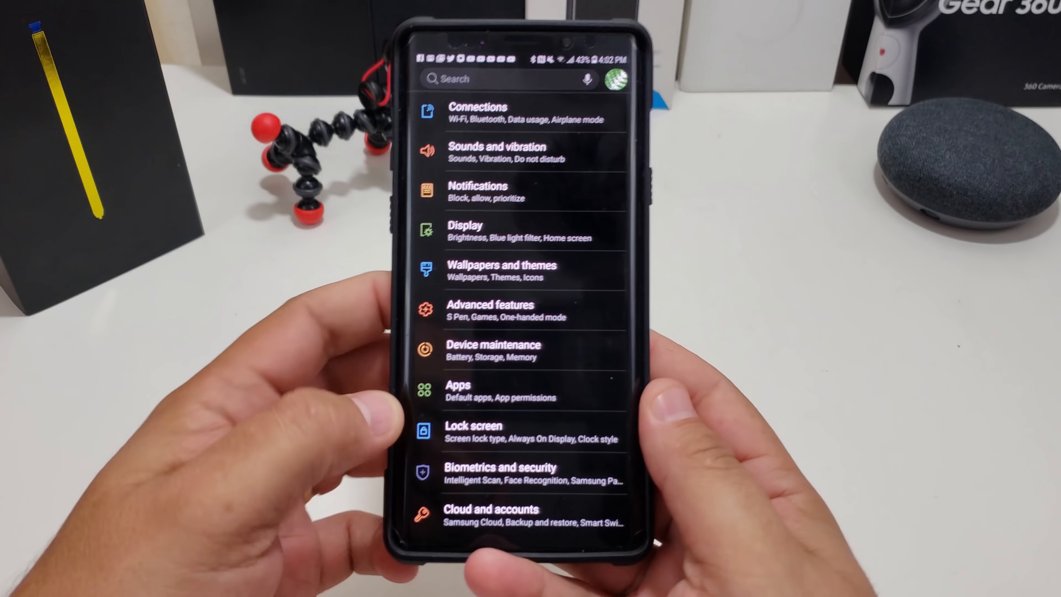
Step: Review the Lock screen's Screen lock type list down to Biometrics, showing Face and Fingerprints registered
{"action": "left_click", "coordinate": [473, 431]}
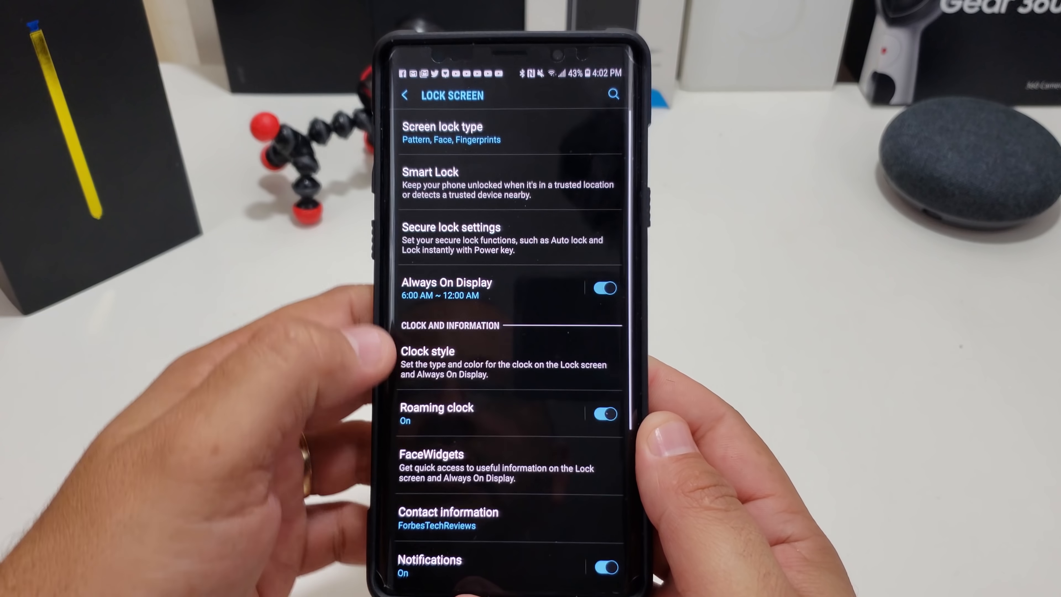
{"action": "left_click", "coordinate": [442, 126]}
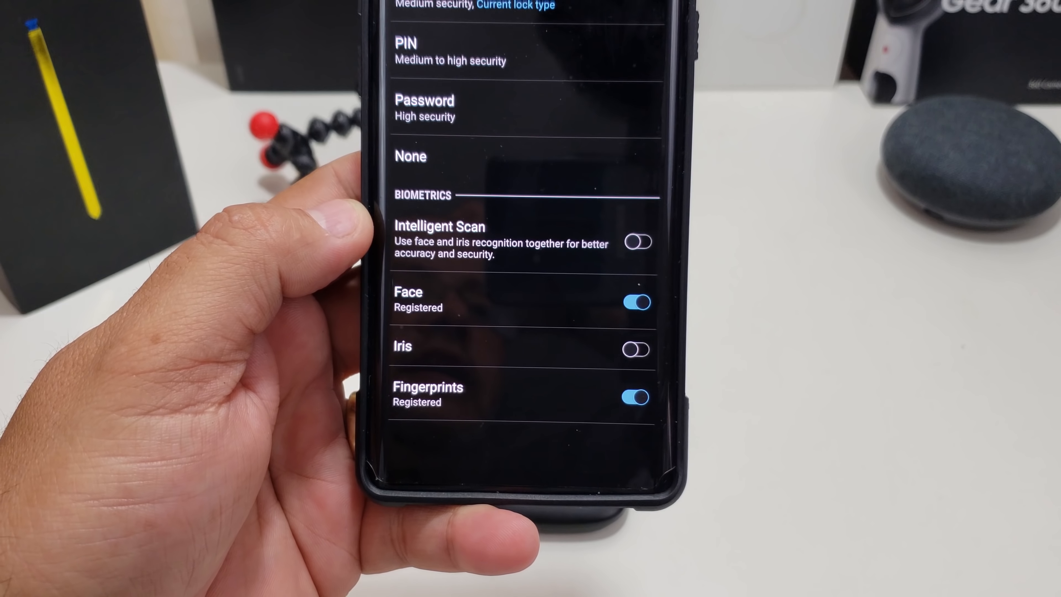
{"action": "scroll", "scroll_direction": "down", "scroll_amount": 3}
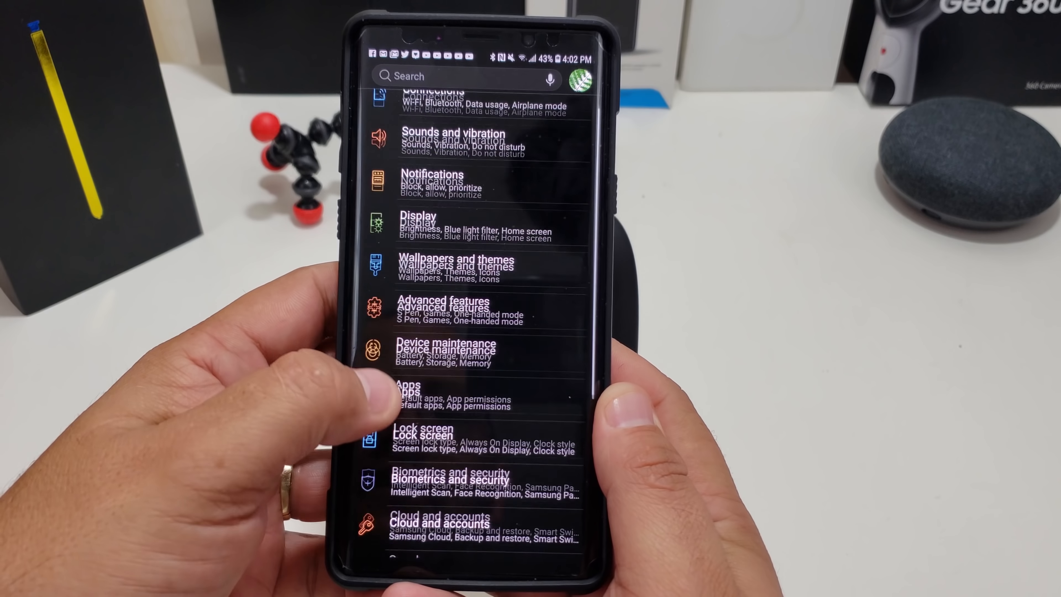
Step: Start Direction lock from Accessibility and draw up, up, right, right, down, down, left, left
{"action": "scroll", "scroll_direction": "down", "scroll_amount": 3}
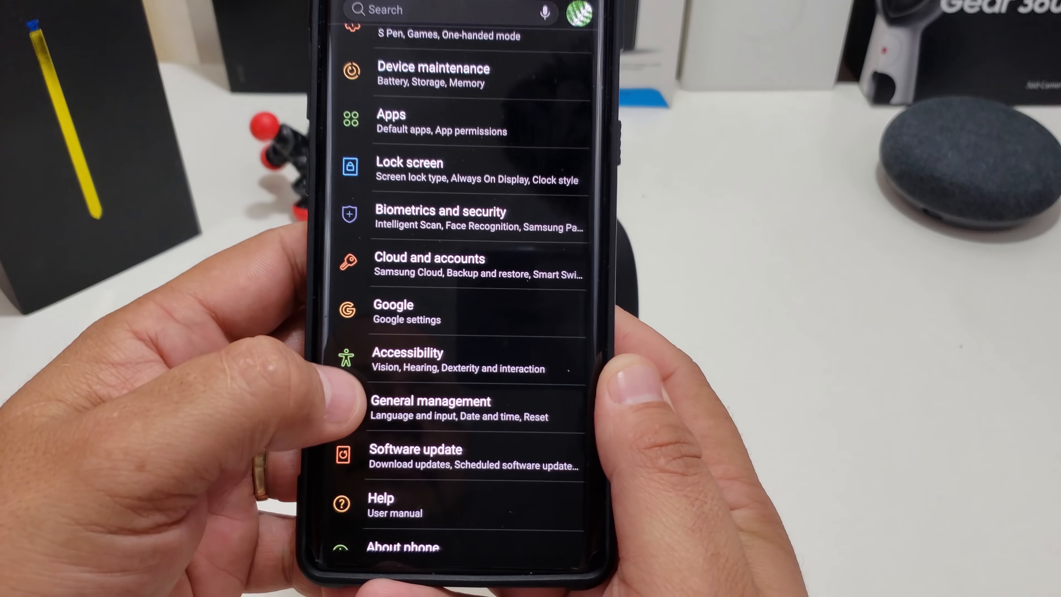
{"action": "left_click", "coordinate": [407, 352]}
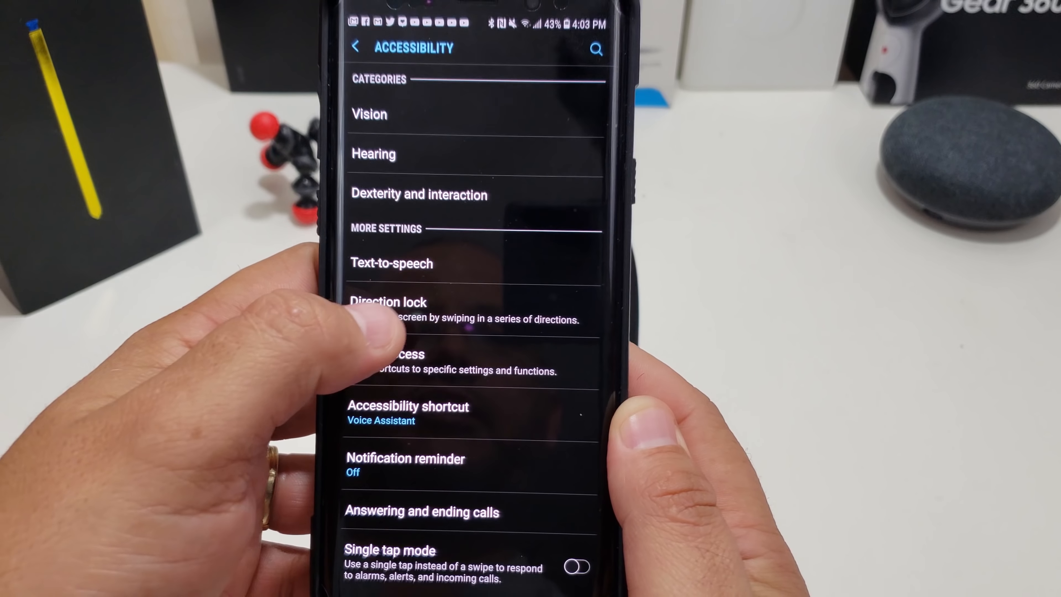
{"action": "left_click", "coordinate": [387, 301]}
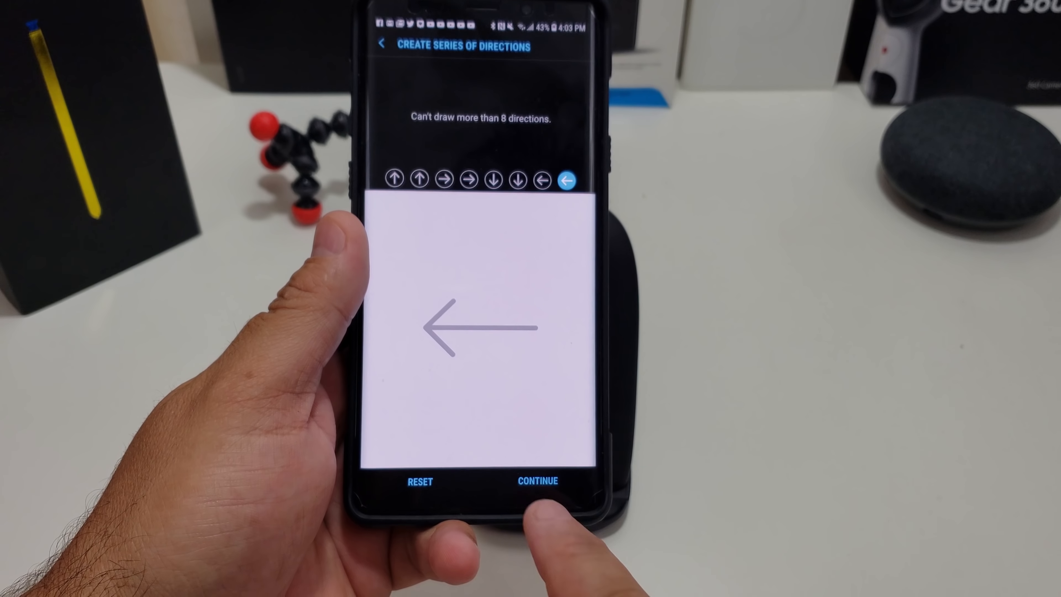
Step: Continue, redraw the same eight directions, and confirm the Direction lock series
{"action": "left_click", "coordinate": [536, 480]}
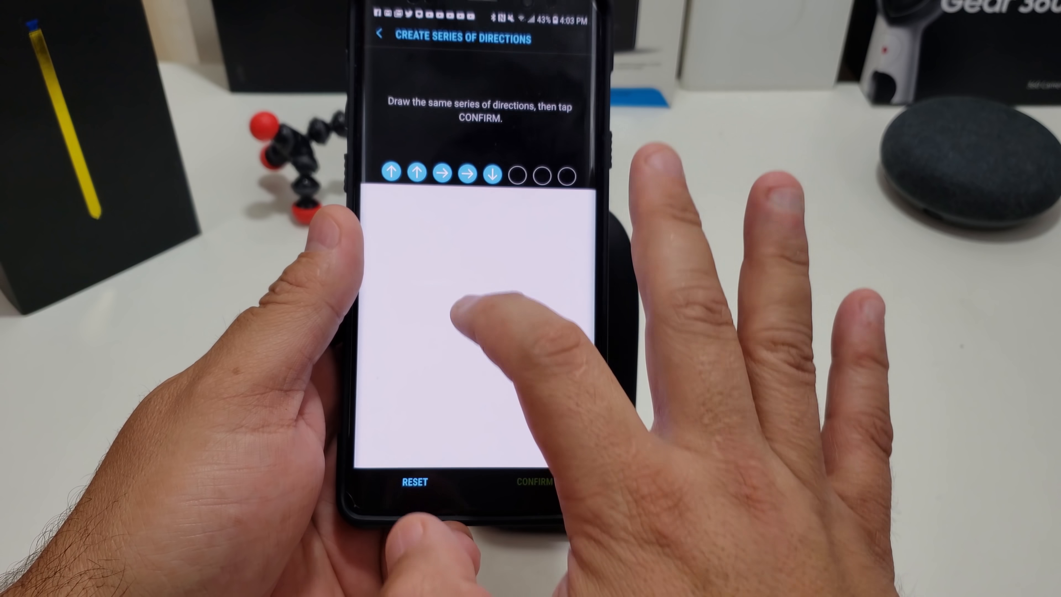
{"action": "left_click_drag", "start_coordinate": [515, 322], "coordinate": [420, 322]}
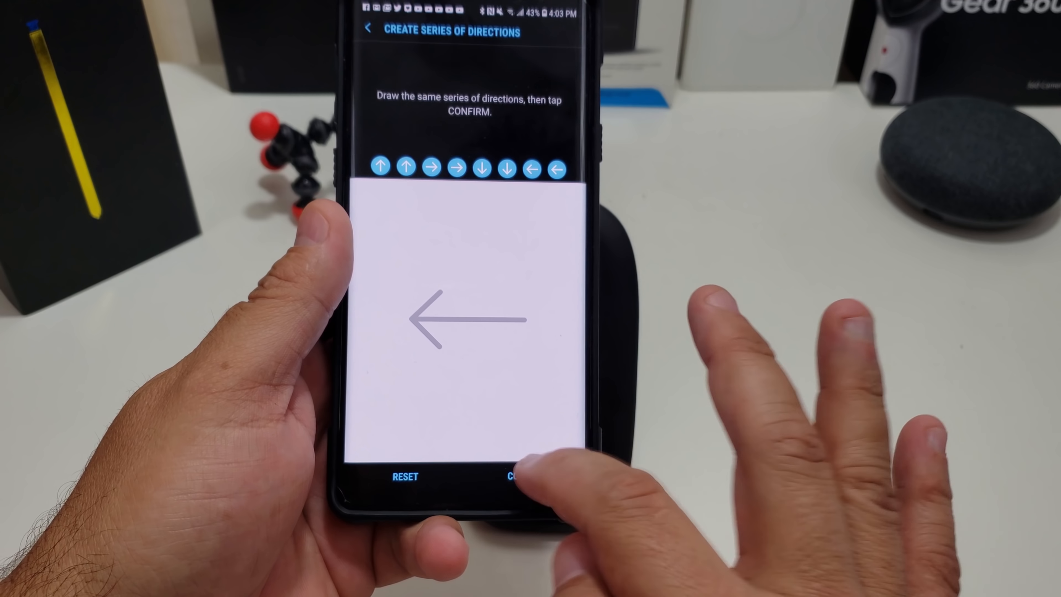
{"action": "left_click", "coordinate": [528, 477]}
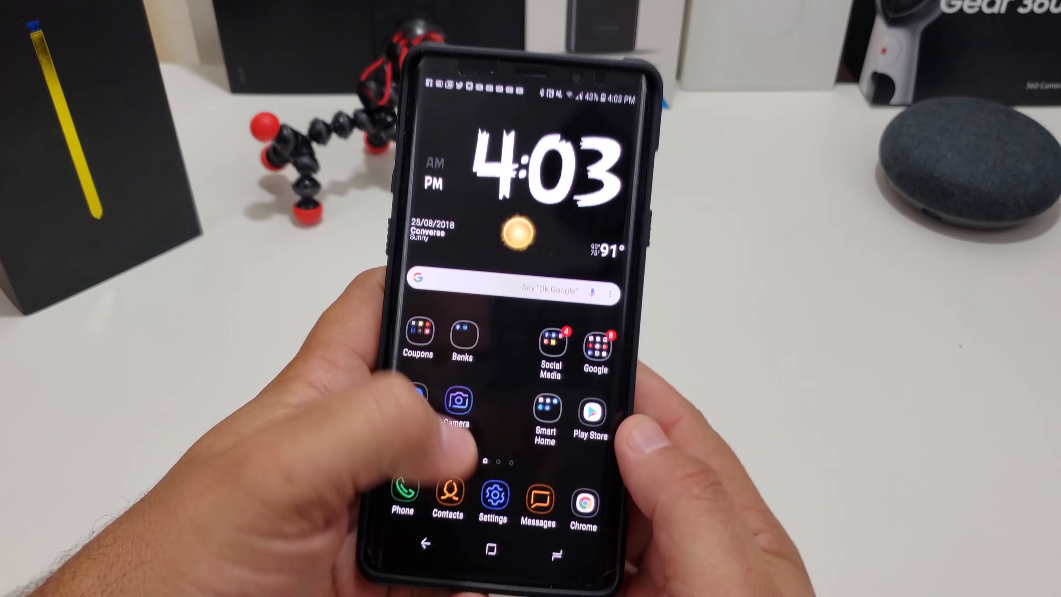
Step: Reopen Settings from the home screen and visit the Lock screen page
{"action": "left_click", "coordinate": [492, 490]}
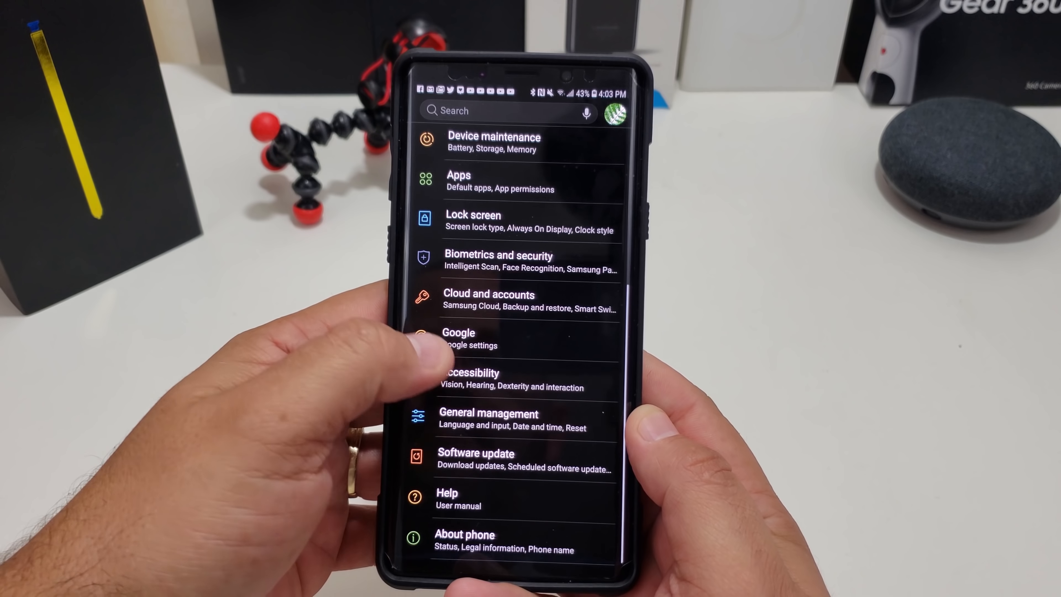
{"action": "scroll", "scroll_direction": "down", "scroll_amount": 3}
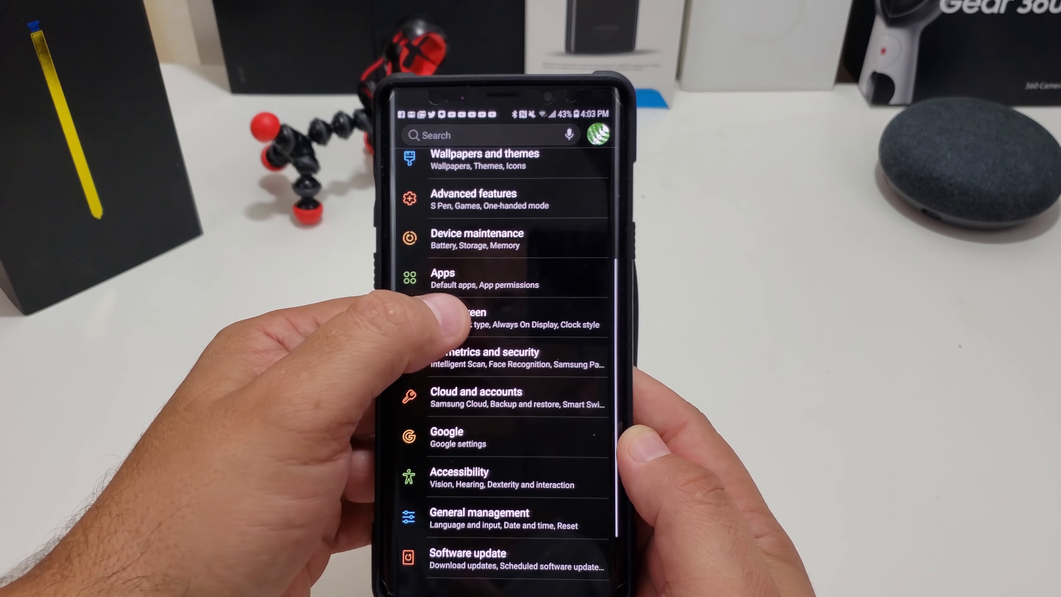
{"action": "left_click", "coordinate": [466, 318]}
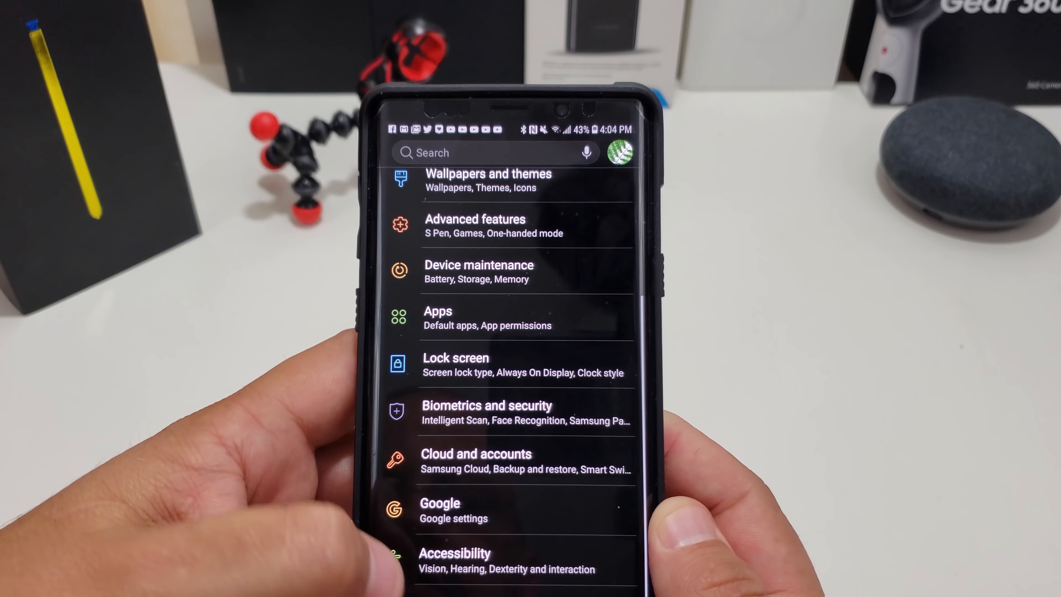
Step: Revisit Accessibility's Direction lock settings before leaving for the home screen
{"action": "scroll", "scroll_direction": "down", "scroll_amount": 3}
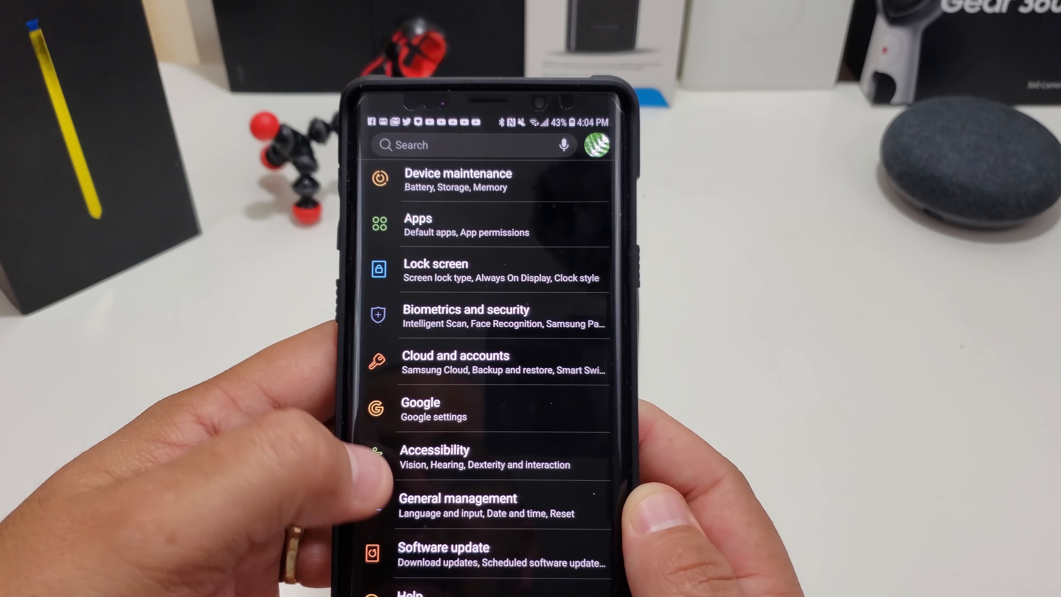
{"action": "left_click", "coordinate": [433, 457]}
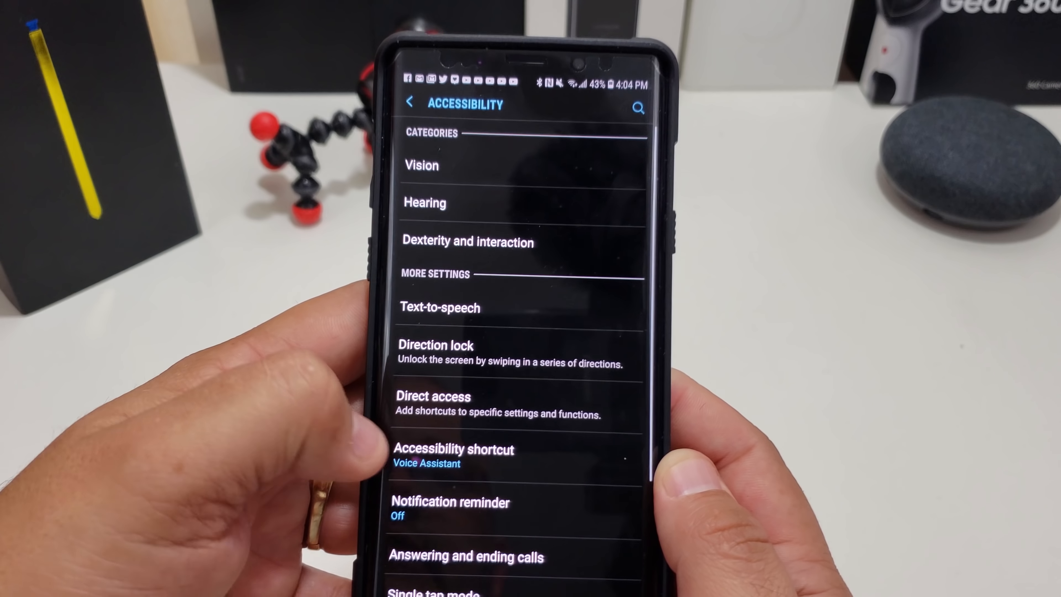
{"action": "left_click", "coordinate": [440, 344]}
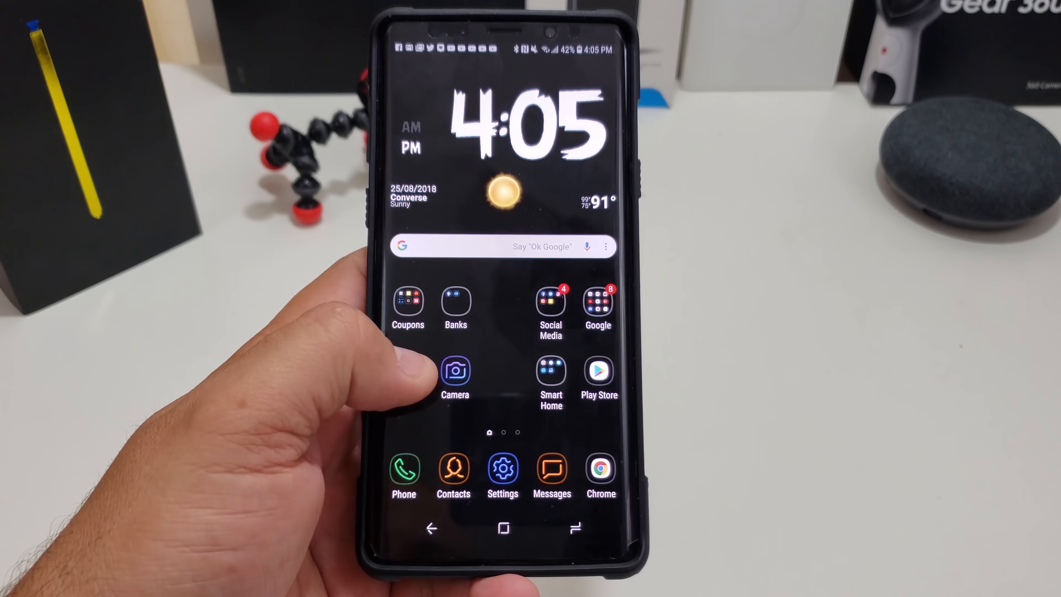
Step: Cancel the 'Change to a non-secure screen lock type?' dialog so Direction lock stays on with biometrics kept
{"action": "left_click", "coordinate": [502, 467]}
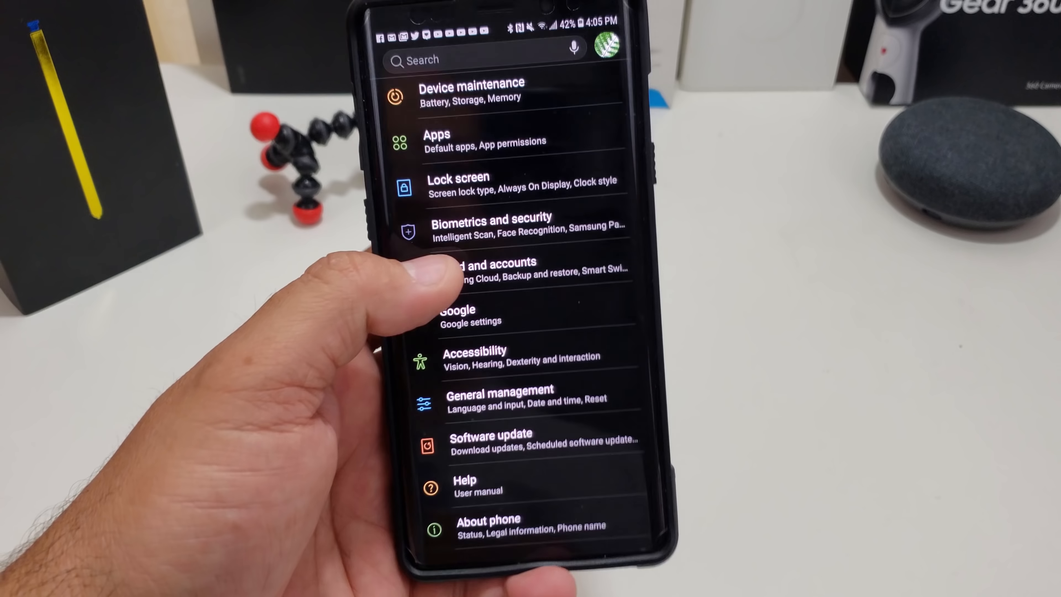
{"action": "left_click", "coordinate": [475, 353]}
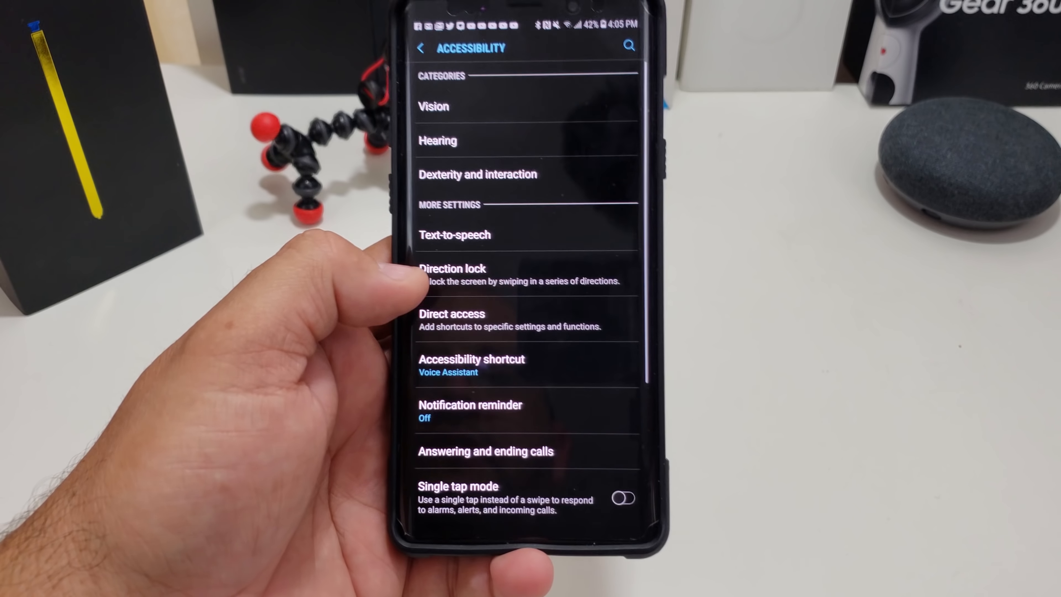
{"action": "left_click", "coordinate": [452, 274]}
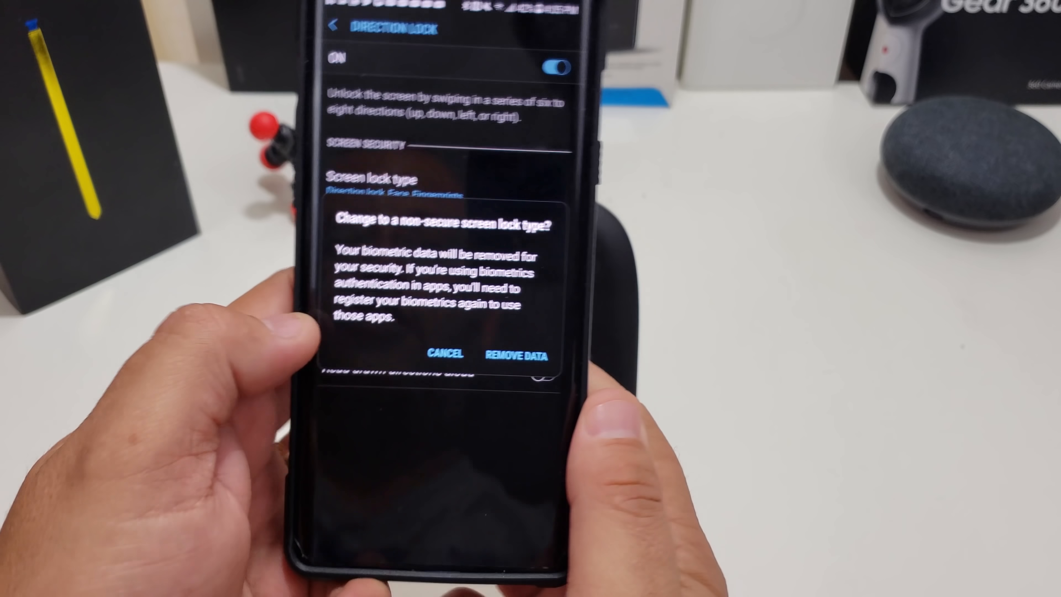
{"action": "left_click", "coordinate": [444, 354]}
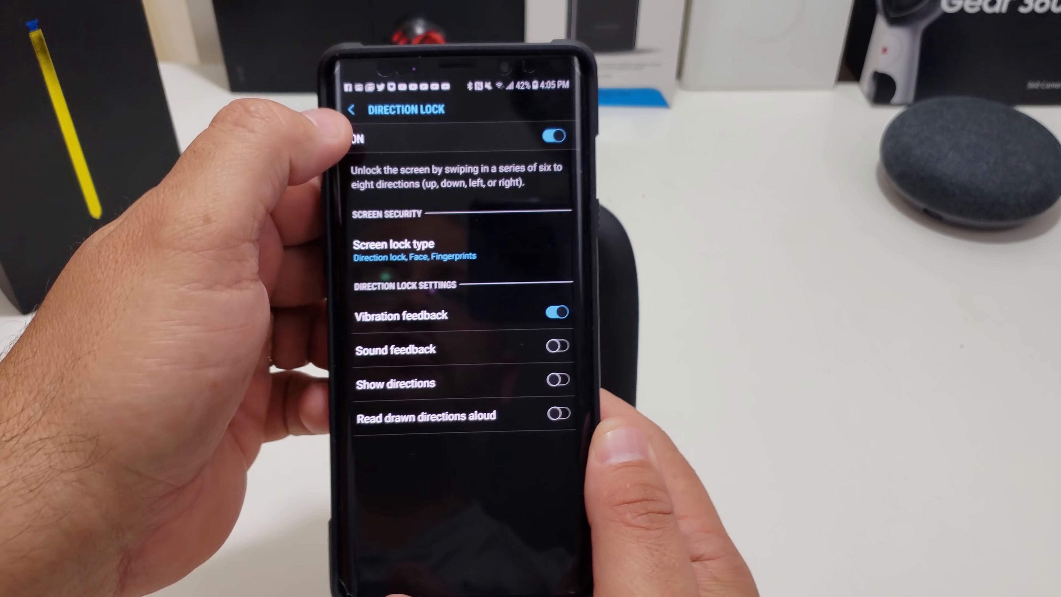
{"action": "left_click", "coordinate": [352, 109]}
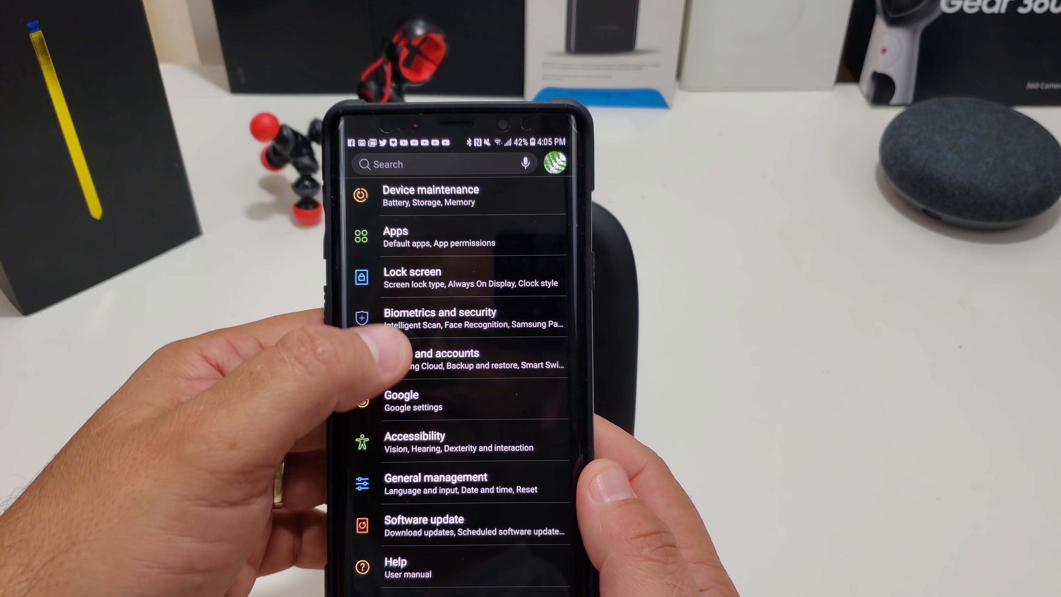
Step: Confirm the directions and choose Pattern as the screen lock, leaving Pattern and Face listed
{"action": "left_click", "coordinate": [439, 312]}
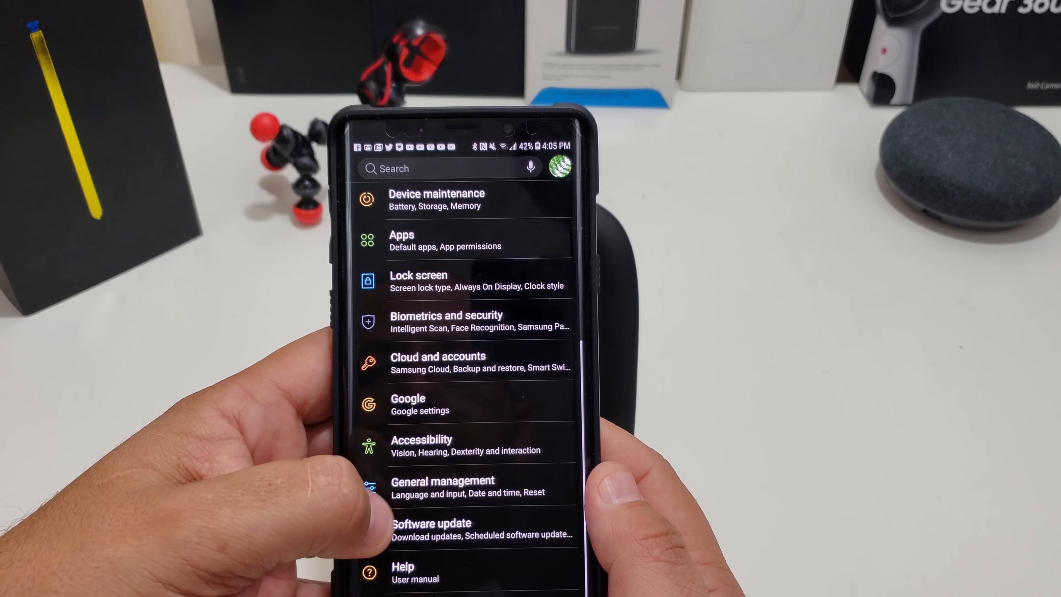
{"action": "left_click", "coordinate": [418, 280]}
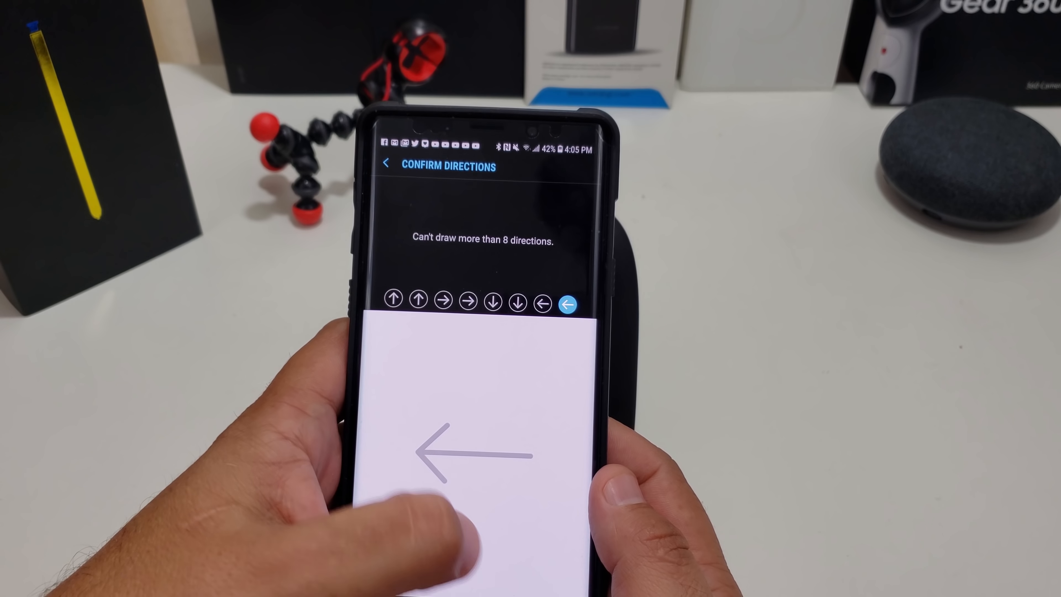
{"action": "left_click", "coordinate": [383, 162]}
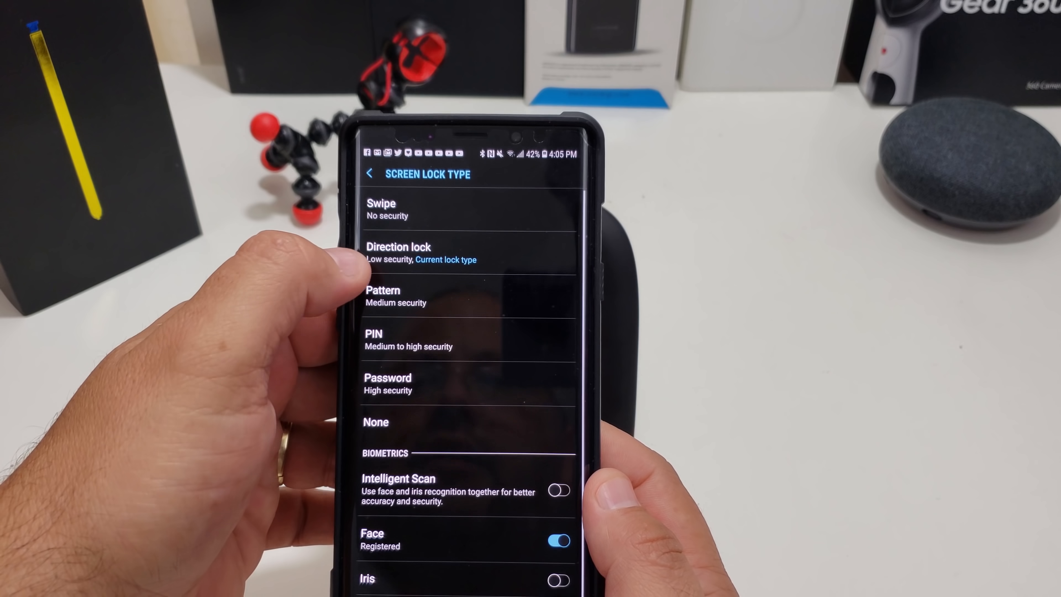
{"action": "left_click", "coordinate": [383, 296]}
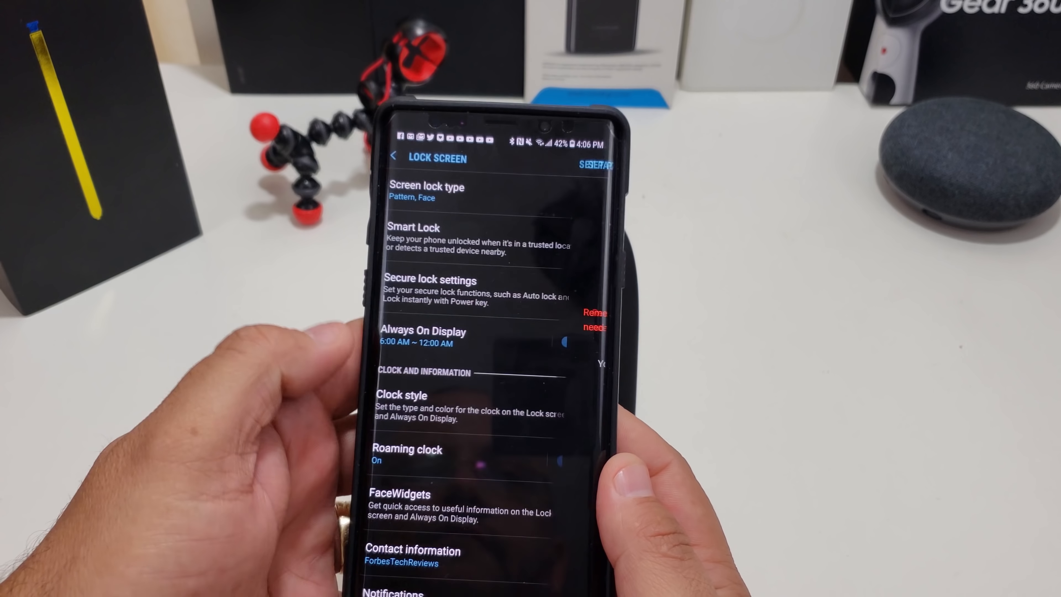
{"action": "left_click", "coordinate": [395, 157]}
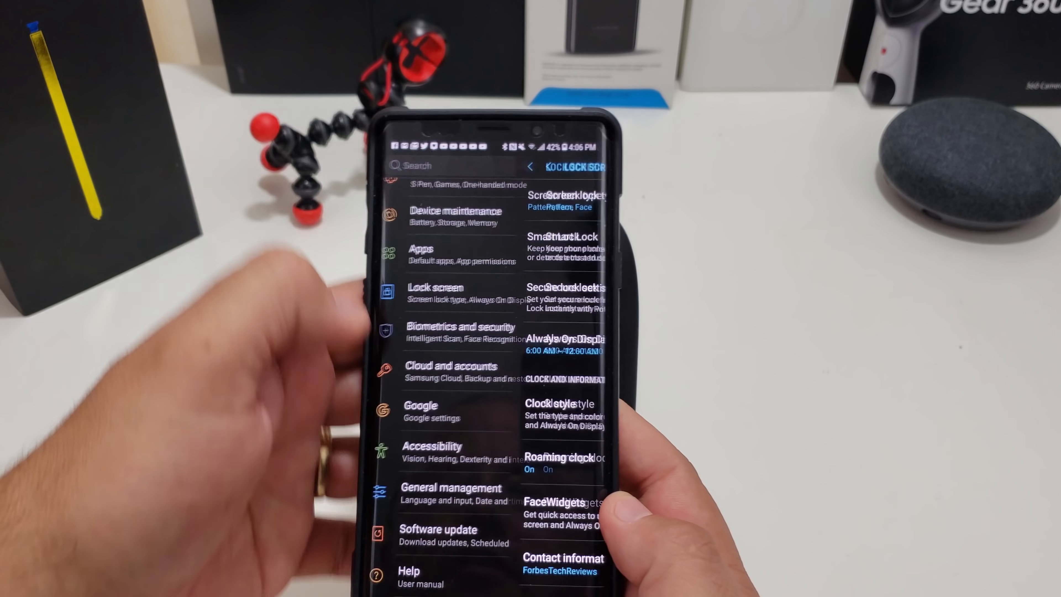
Step: Toggle Direction lock on in Accessibility and draw the current pattern to verify identity
{"action": "left_click", "coordinate": [432, 452]}
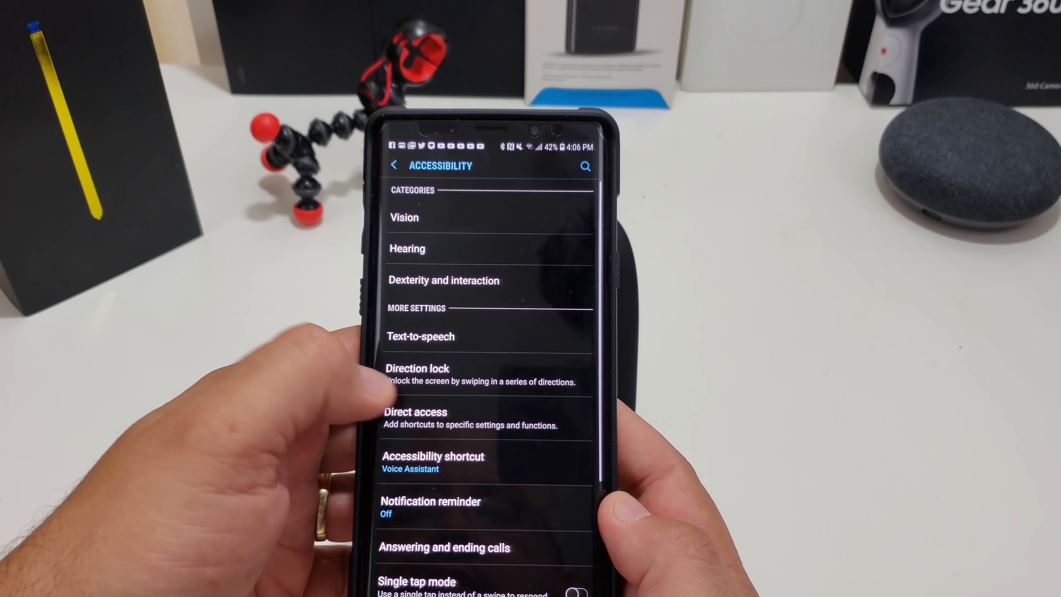
{"action": "left_click", "coordinate": [417, 368]}
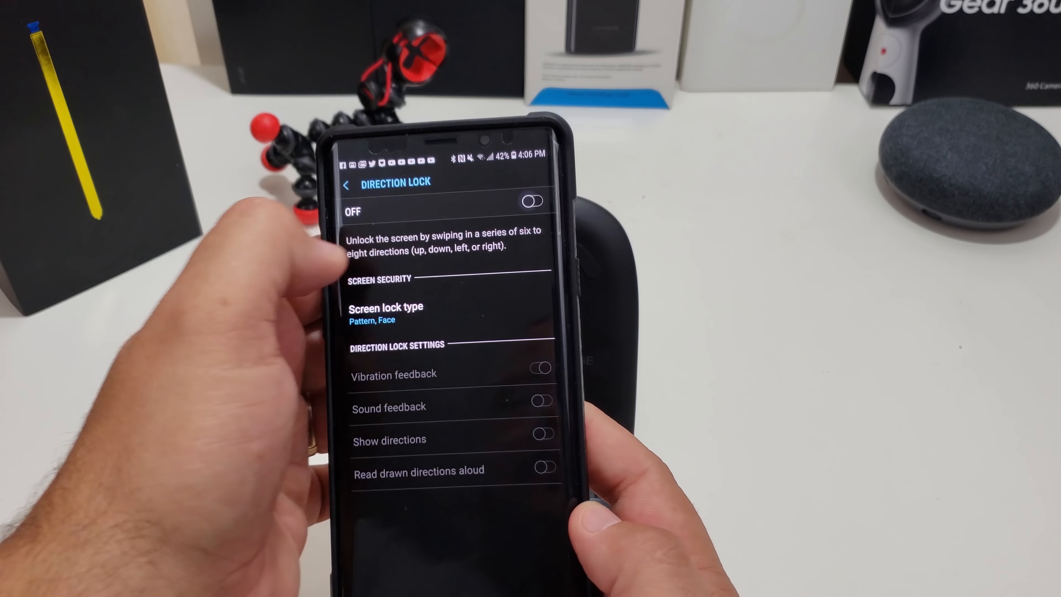
{"action": "left_click", "coordinate": [344, 184]}
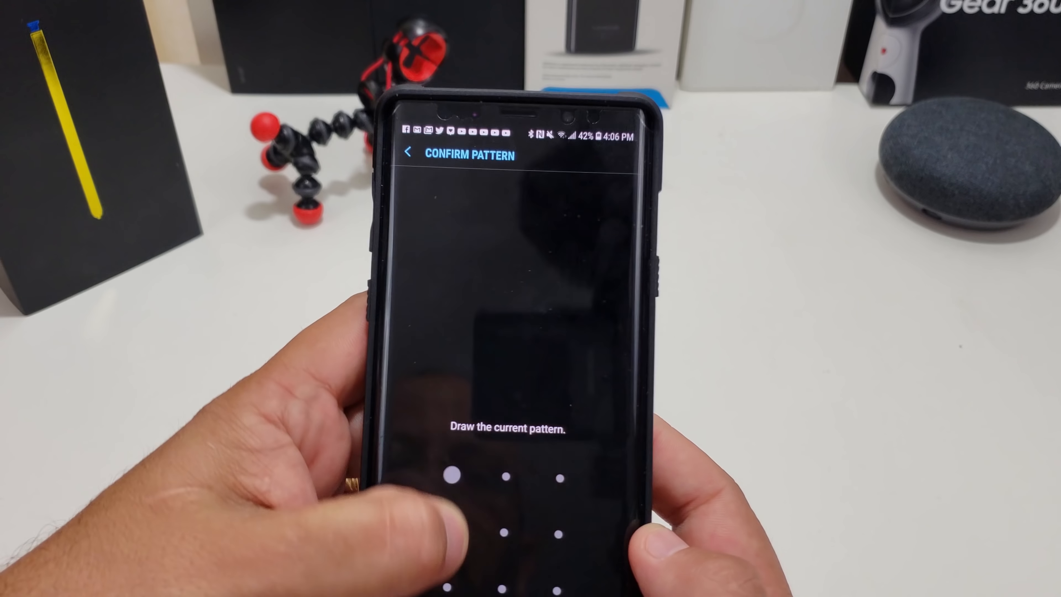
{"action": "left_click_drag", "start_coordinate": [446, 473], "coordinate": [561, 582]}
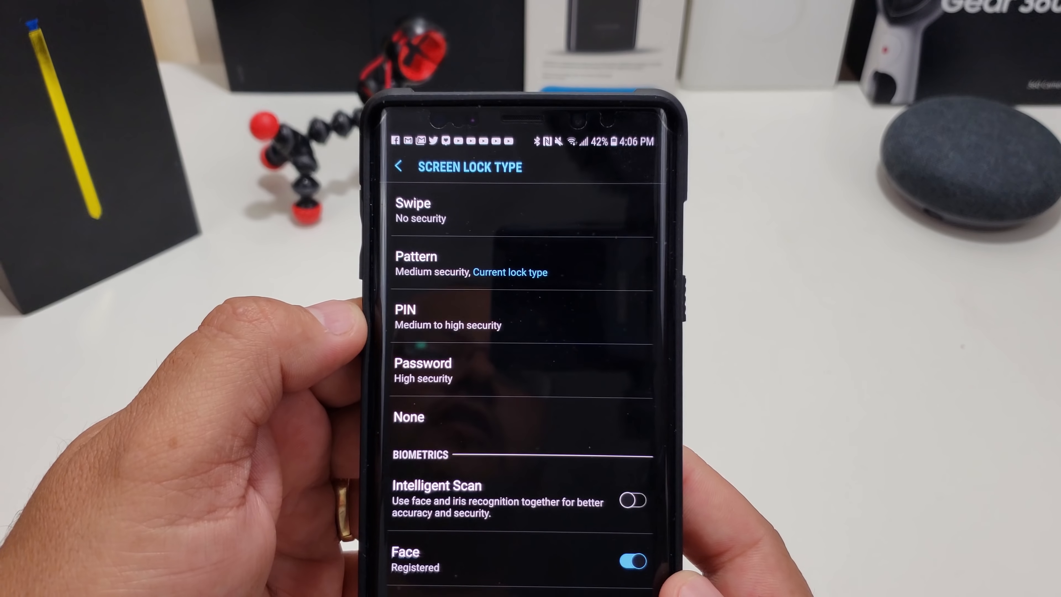
{"action": "left_click", "coordinate": [398, 166]}
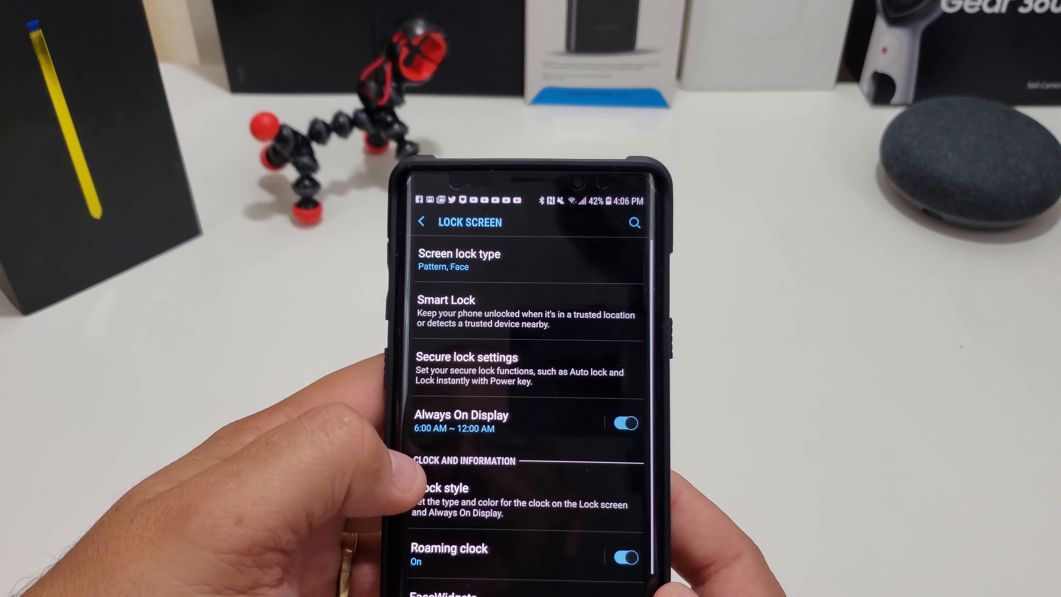
Step: Switch Direction lock on as the screen lock alongside Face, then return to Accessibility
{"action": "left_click", "coordinate": [422, 222]}
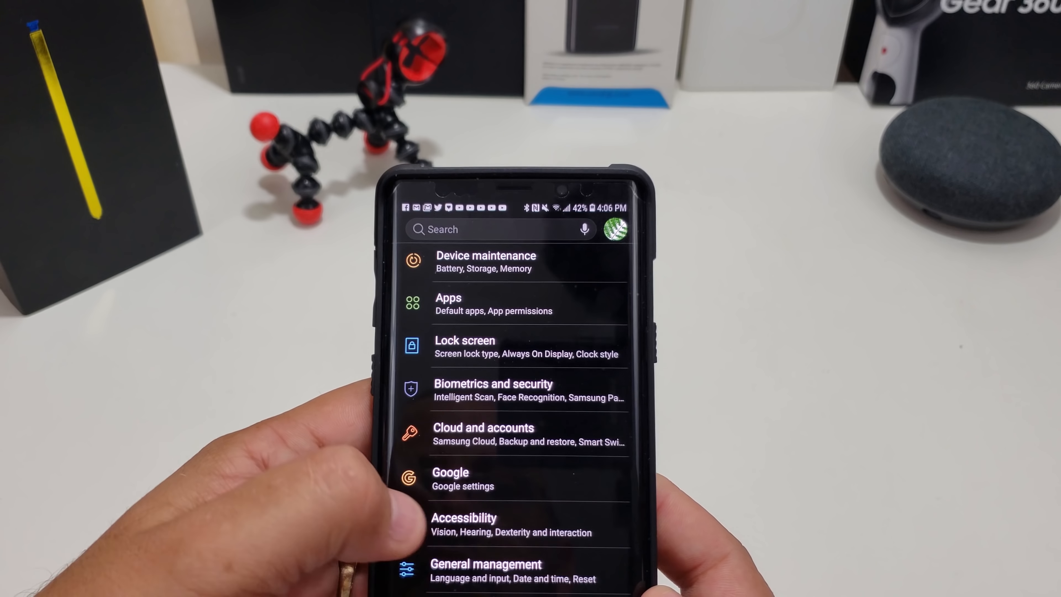
{"action": "left_click", "coordinate": [464, 524]}
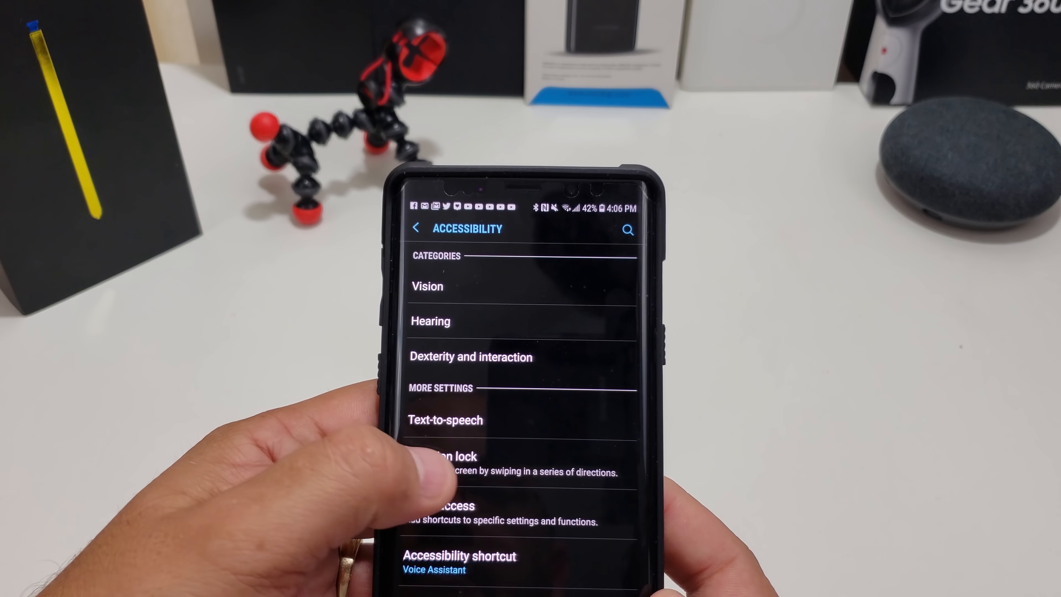
{"action": "left_click", "coordinate": [444, 464]}
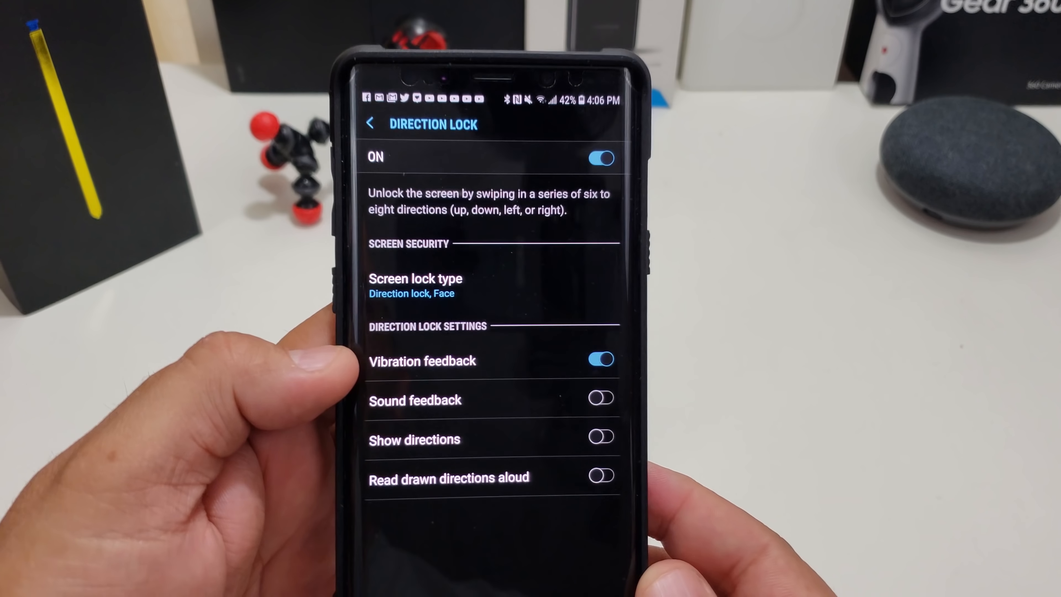
{"action": "left_click", "coordinate": [370, 123]}
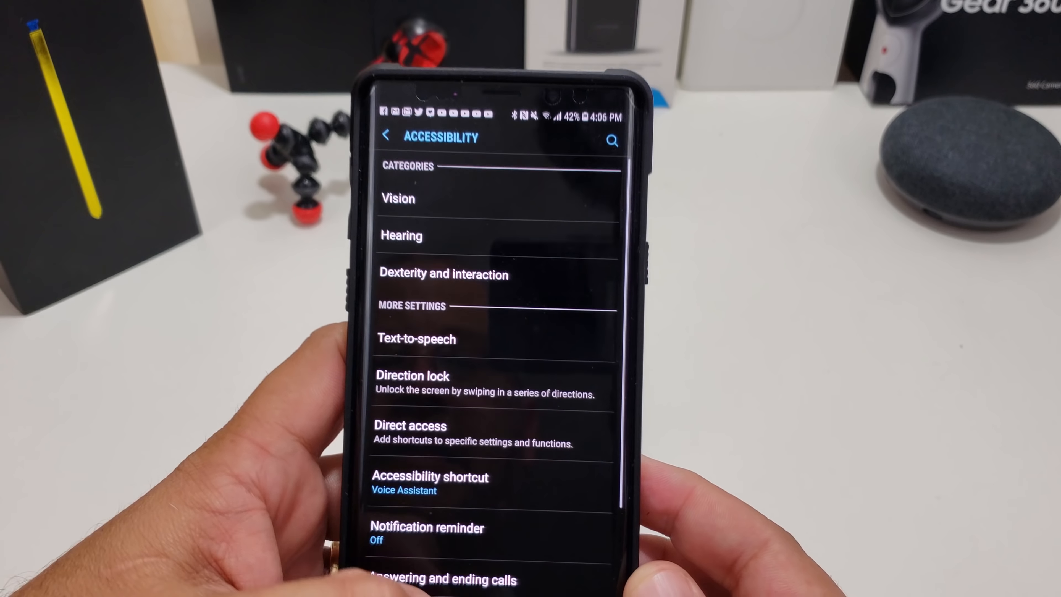